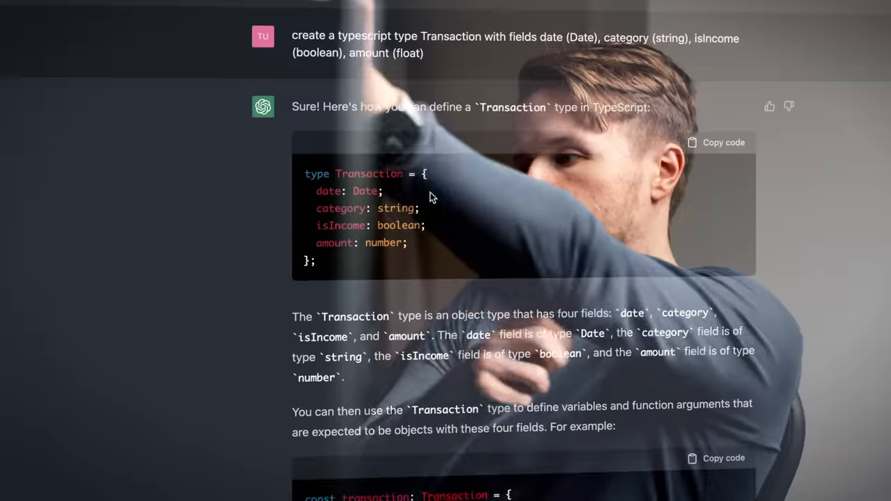
Scroll through ChatGPT's TypeScript Transaction type with date, category, isIncome and amount
scroll(down, 3)
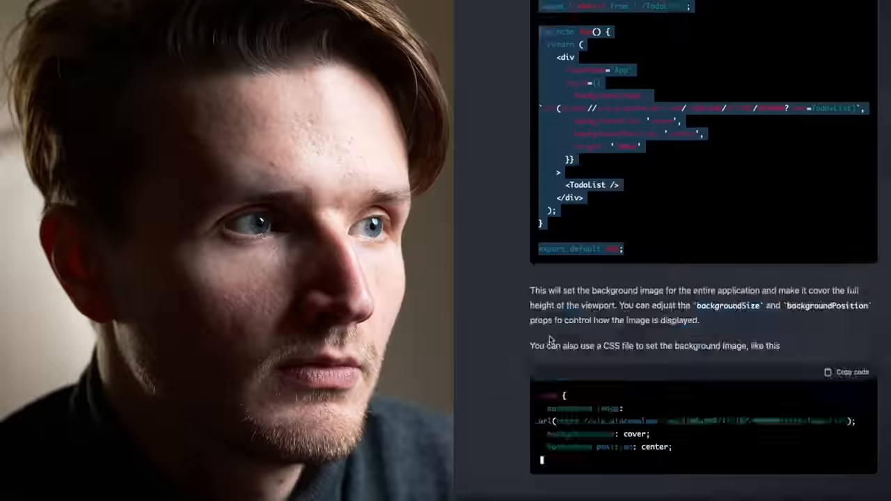
Scroll down to the CSS alternative for the full-height cover background image
scroll(down, 3)
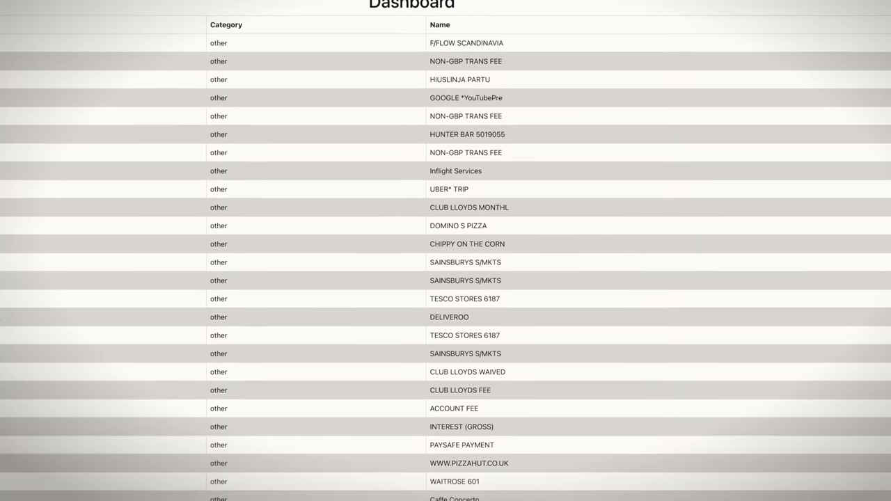
Scroll the Dashboard transactions table listing categories and merchant names
scroll(down, 3)
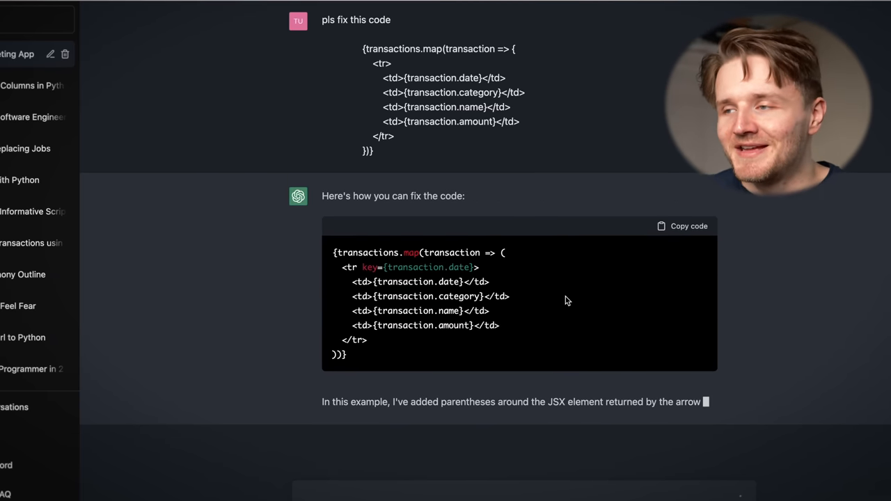
Review ChatGPT's fixed transactions.map snippet with parentheses and a key on each row
scroll(down, 3)
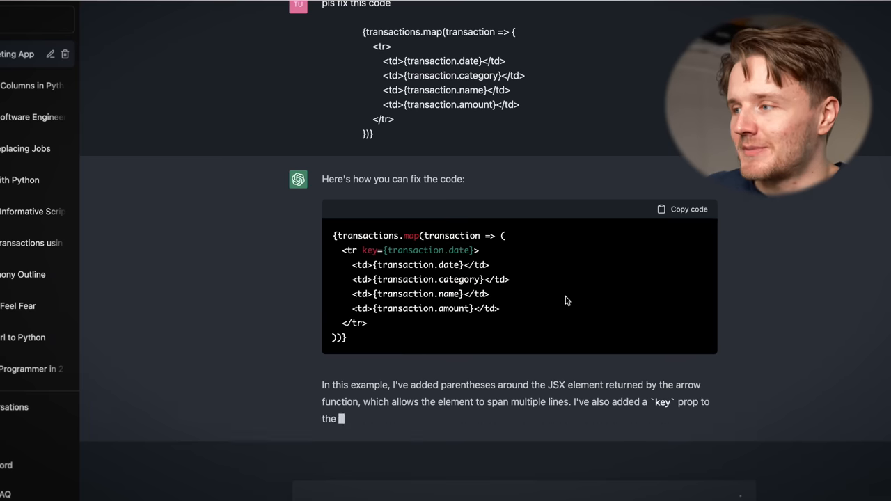
scroll(up, 3)
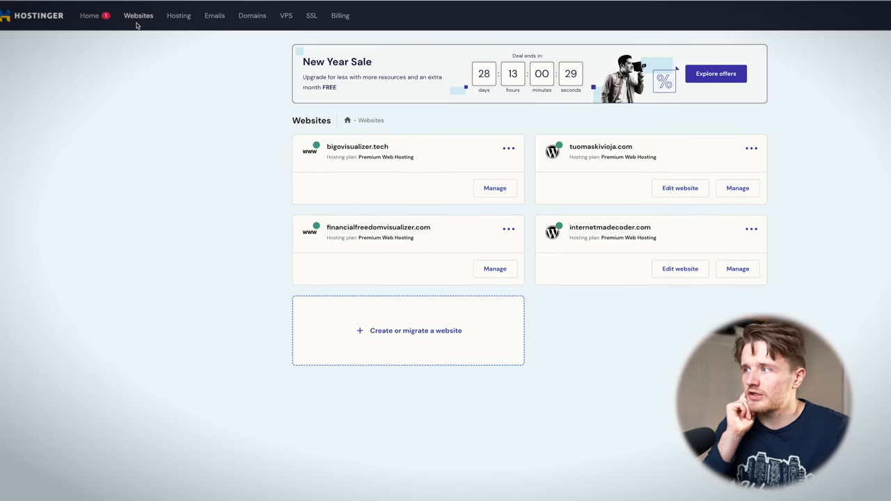
Start a new Hostinger website with Buy a Domain, browse templates and enter the Website Builder
click(408, 331)
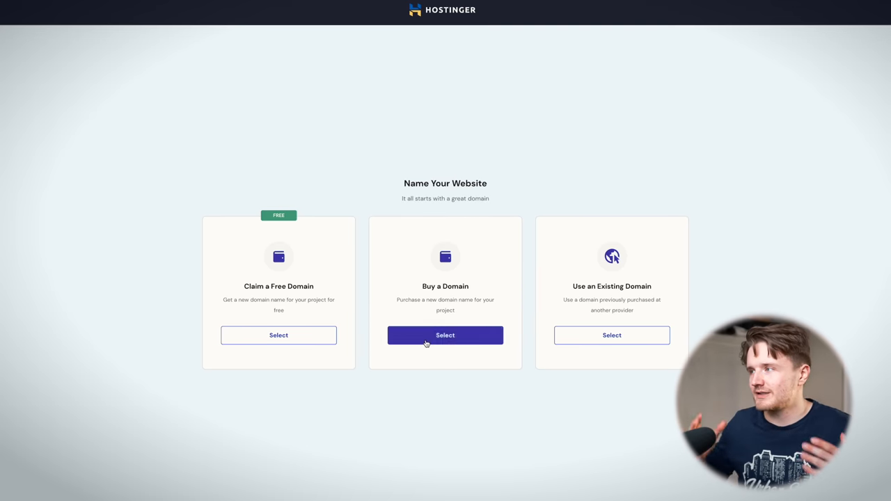
click(278, 334)
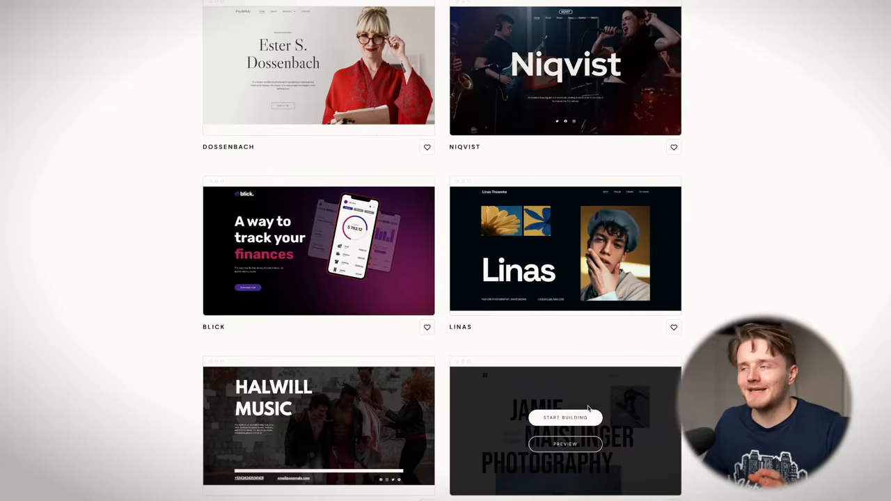
scroll(down, 3)
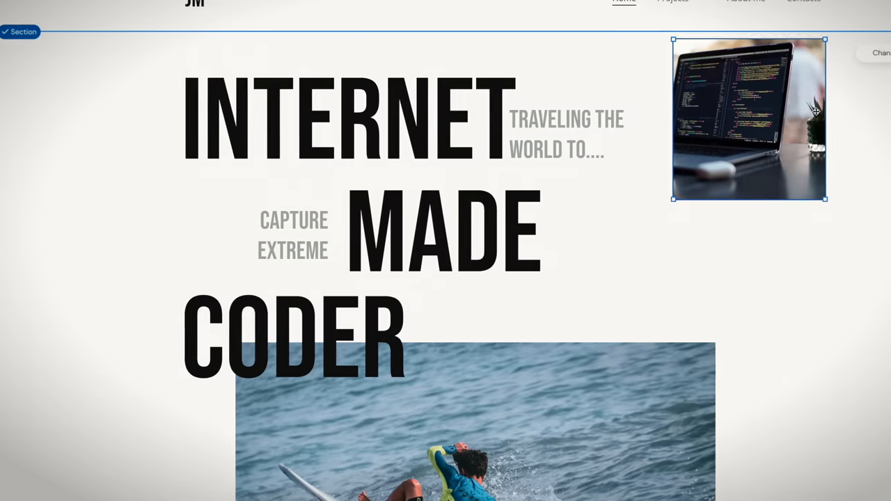
click(748, 120)
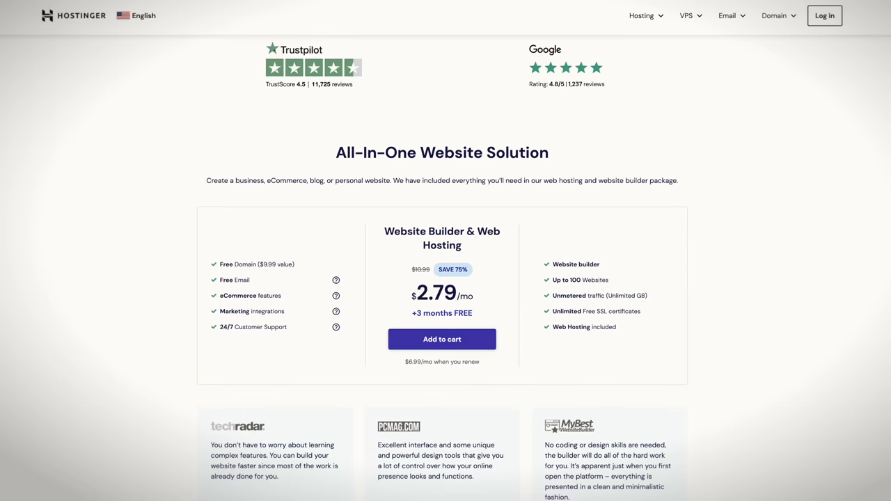
Apply coupon INTERNETMADECODER at checkout for the 48-month plan, lowering the total to $144.64
scroll(down, 3)
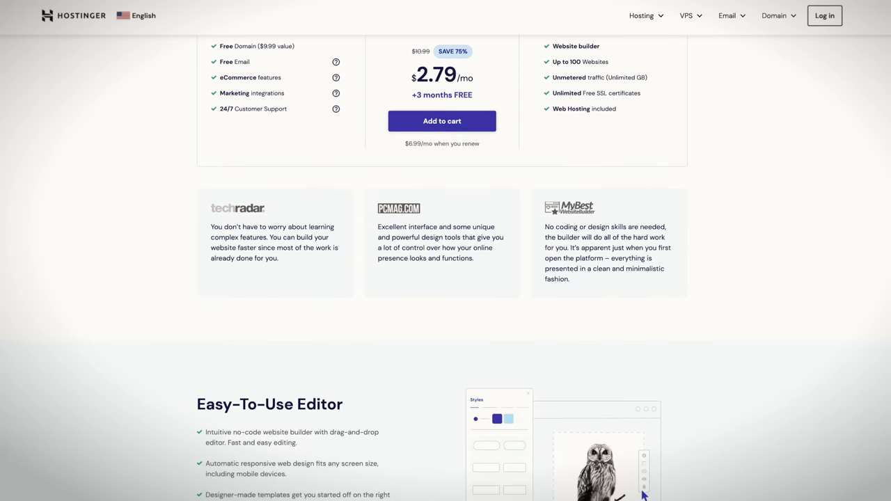
scroll(down, 3)
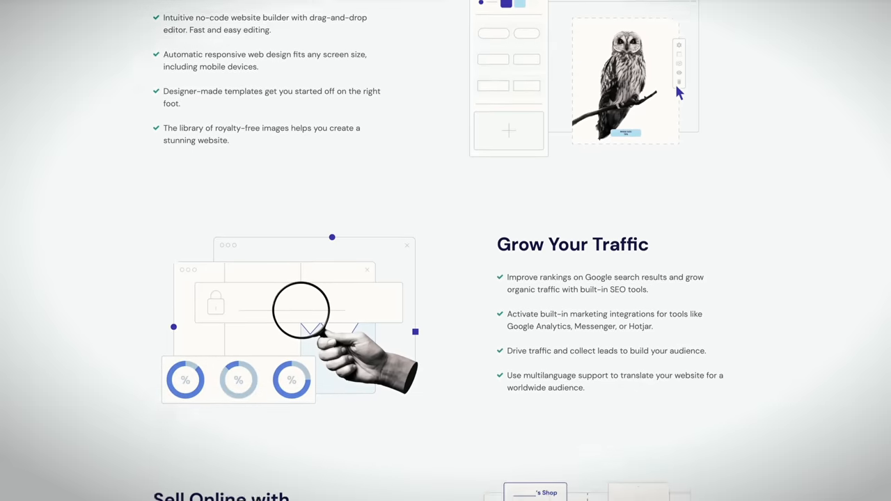
scroll(down, 3)
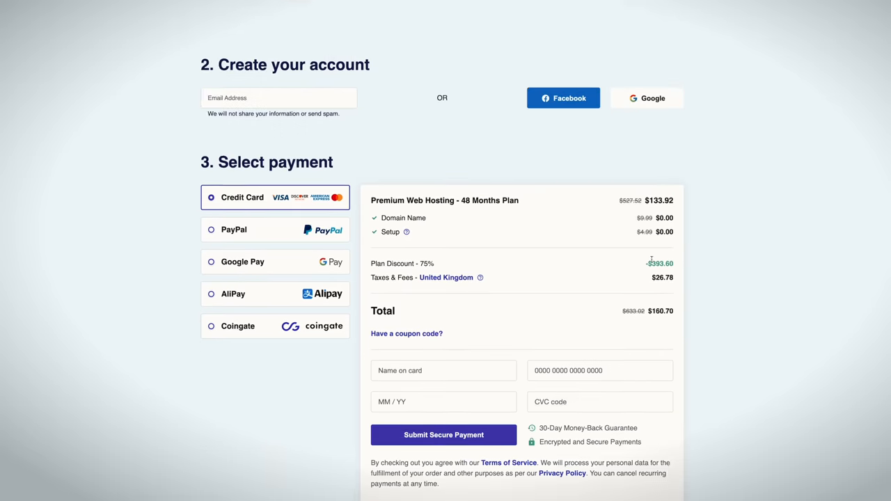
click(406, 334)
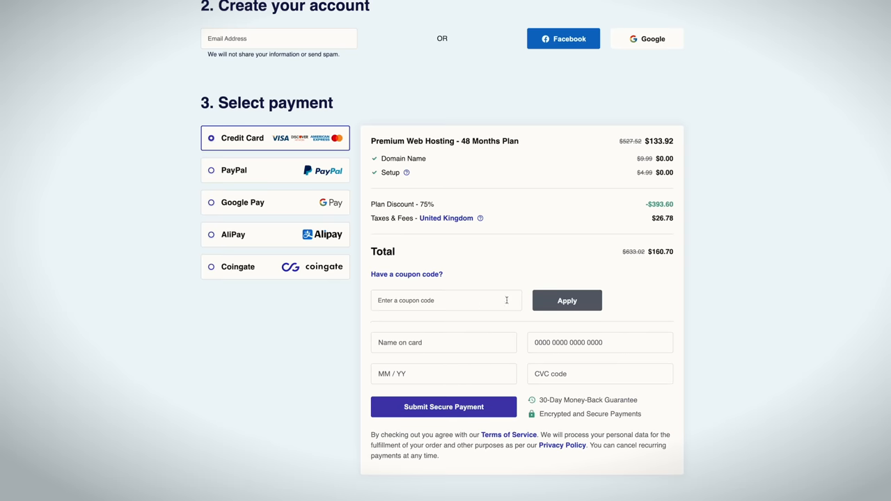
text(INTERNETMADECODER)
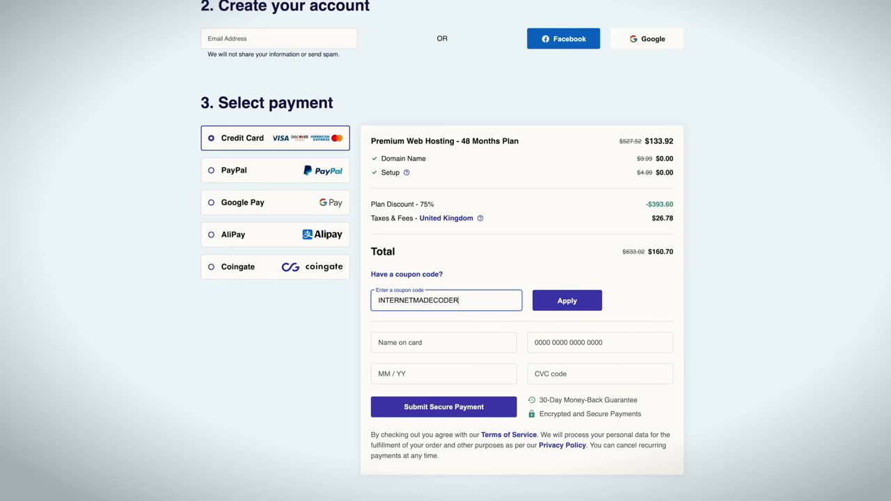
click(566, 301)
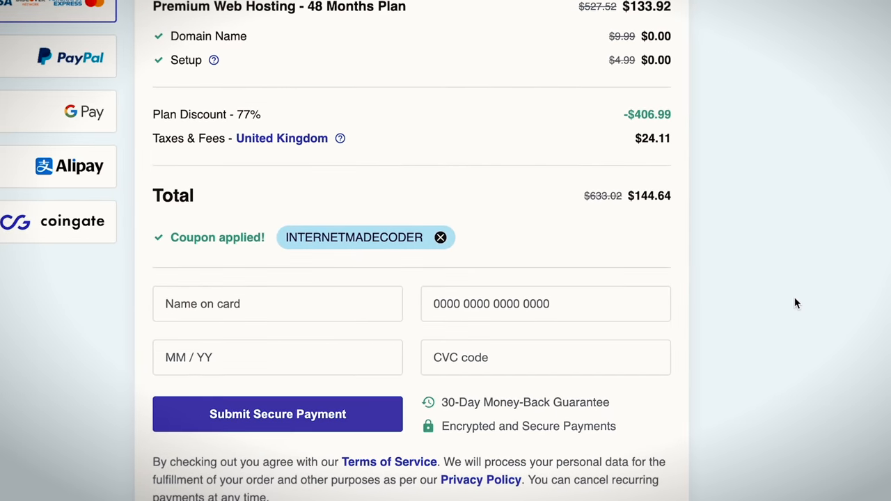
Begin the ChatGPT prompt 'write me a' for the navbar request
text(write me a)
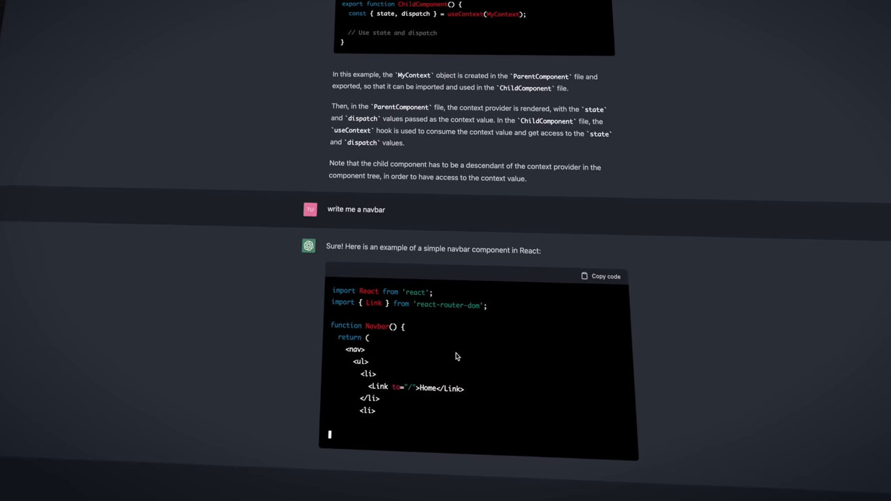
Scroll ChatGPT's React Navbar component with Home, About and Contact router links
scroll(down, 3)
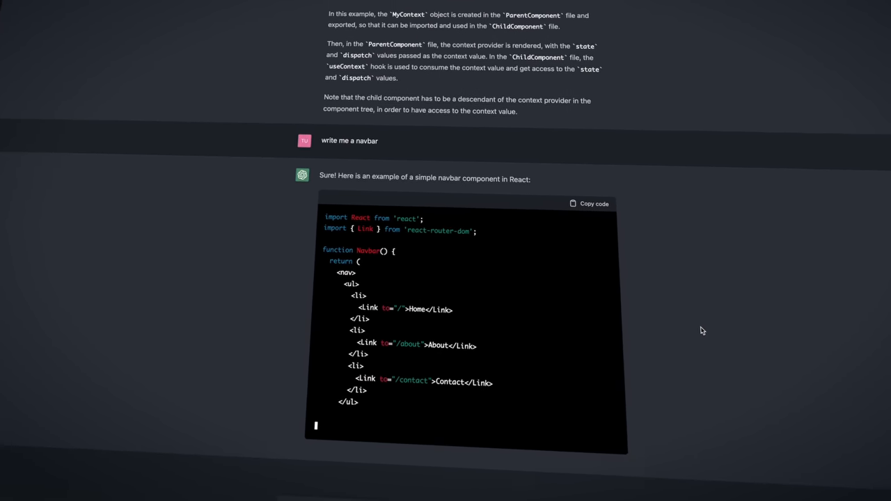